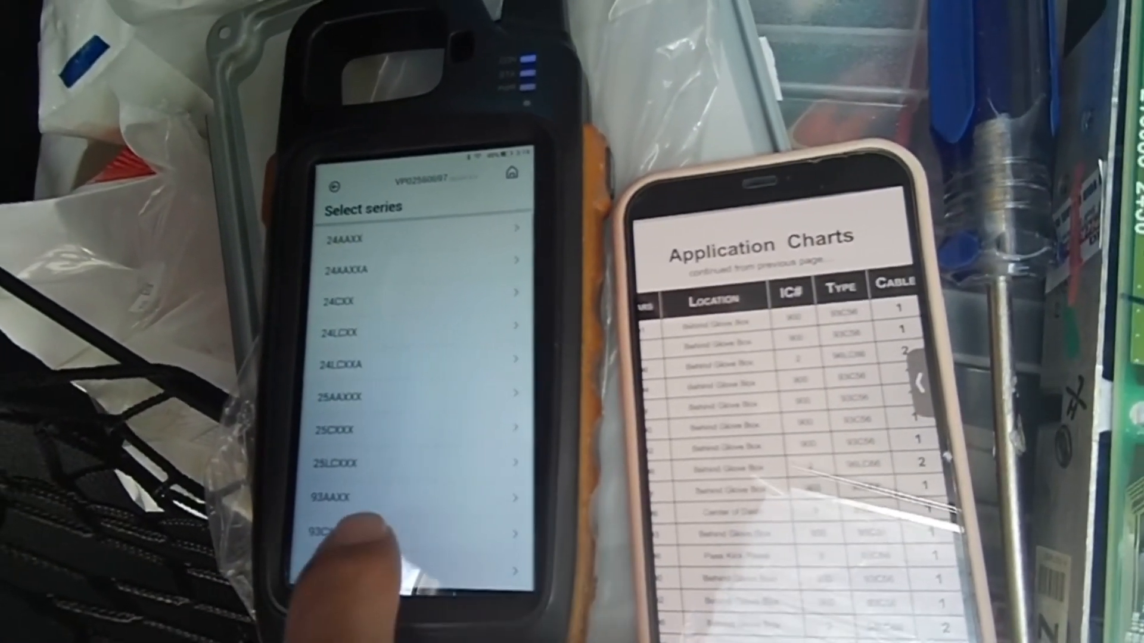
Choose the 93CXX series to list models like 93C46A and 93C56A
{"action": "left_click", "coordinate": [332, 524]}
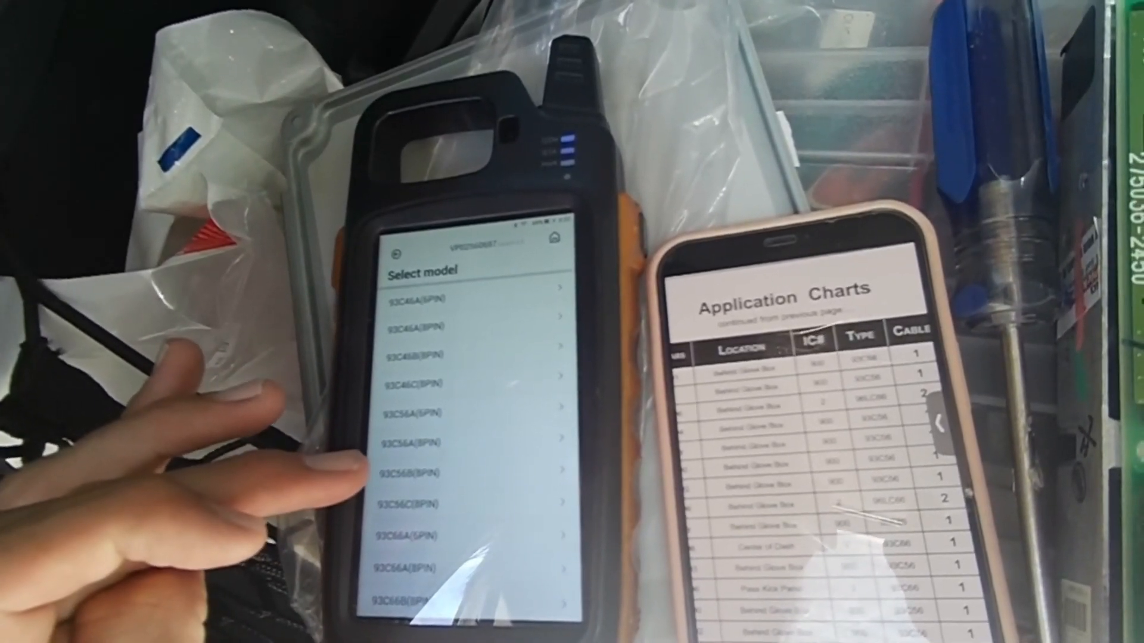
{"action": "left_click", "coordinate": [423, 472]}
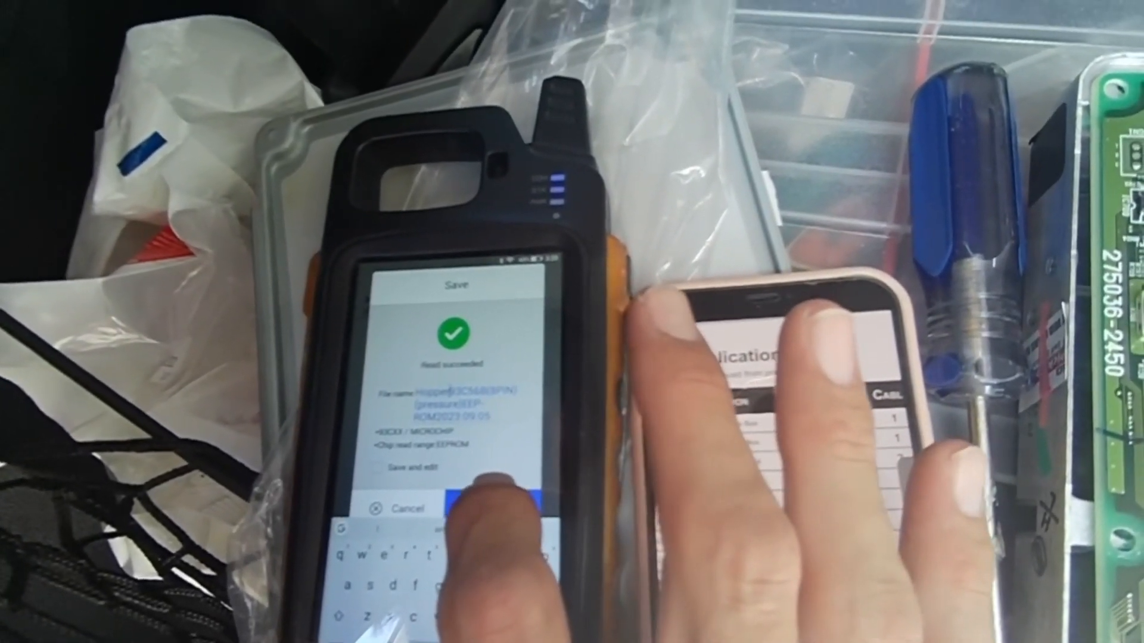
Confirm saving the successfully read 93C56 EEPROM data to a file
{"action": "left_click", "coordinate": [485, 507]}
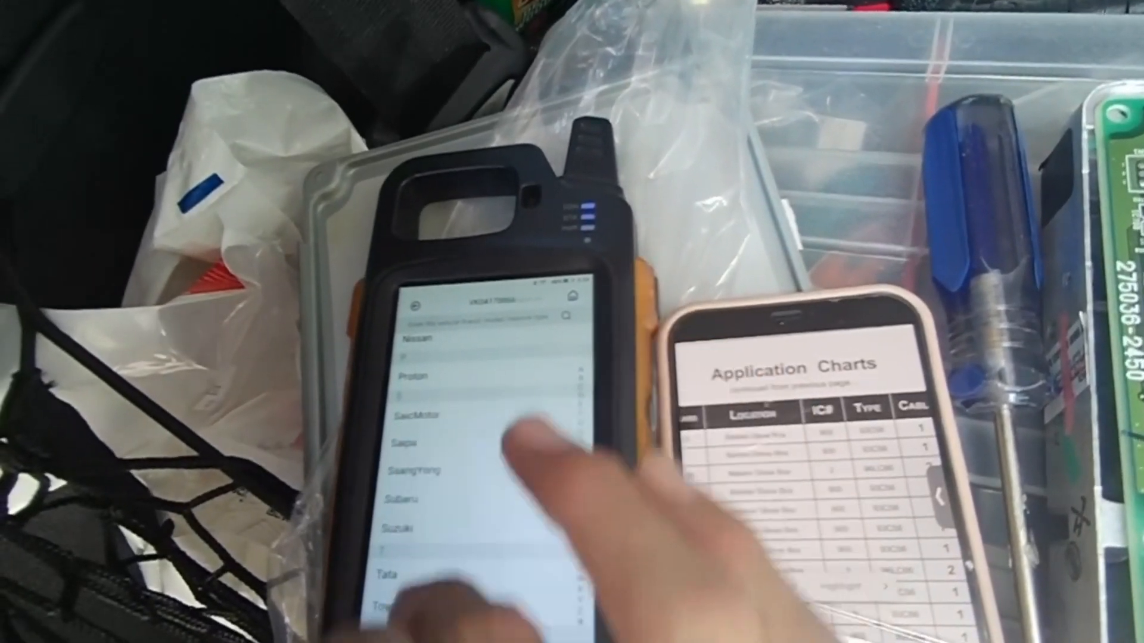
Select Toyota > Camry > ECU-2004-93C56(1) and dismiss the unknown version warning
{"action": "left_click", "coordinate": [386, 587]}
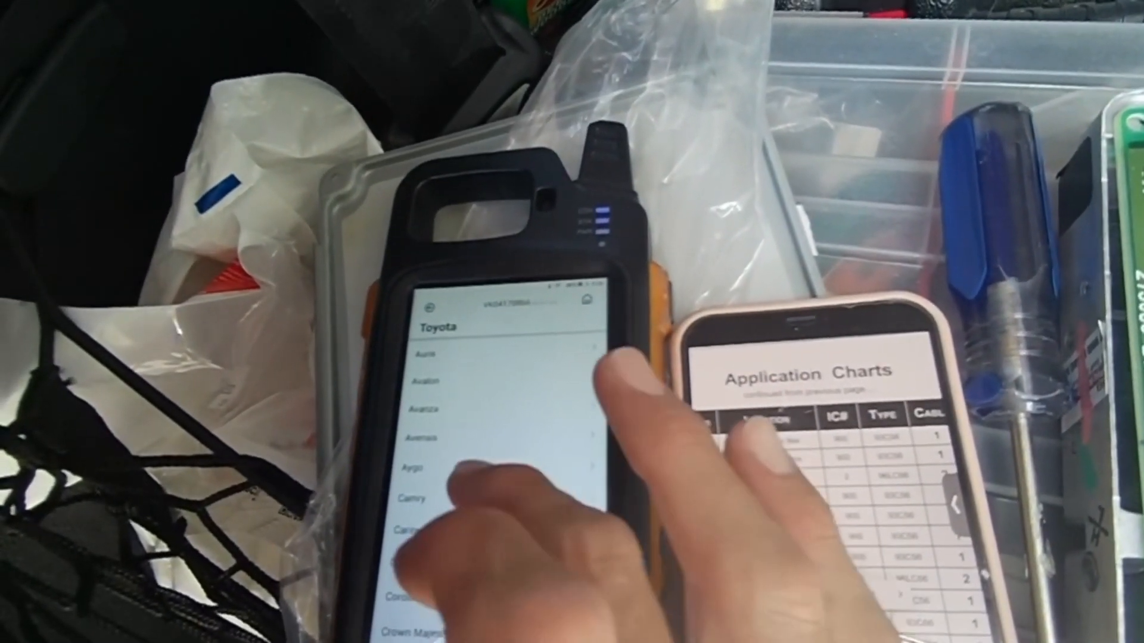
{"action": "left_click", "coordinate": [412, 498]}
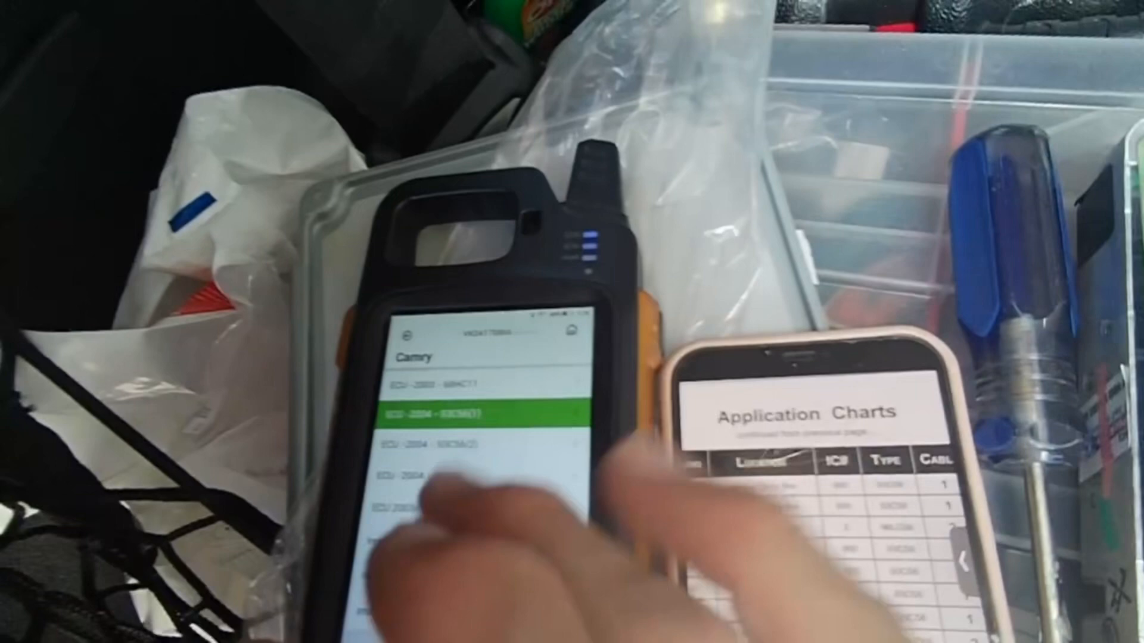
{"action": "left_click", "coordinate": [452, 419]}
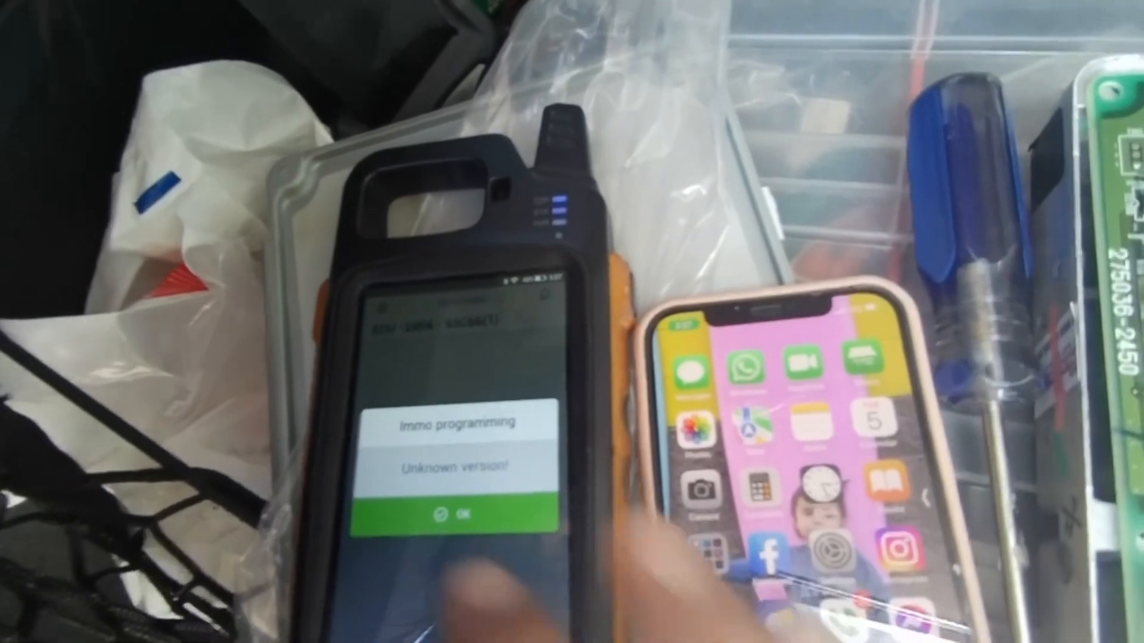
{"action": "left_click", "coordinate": [461, 513]}
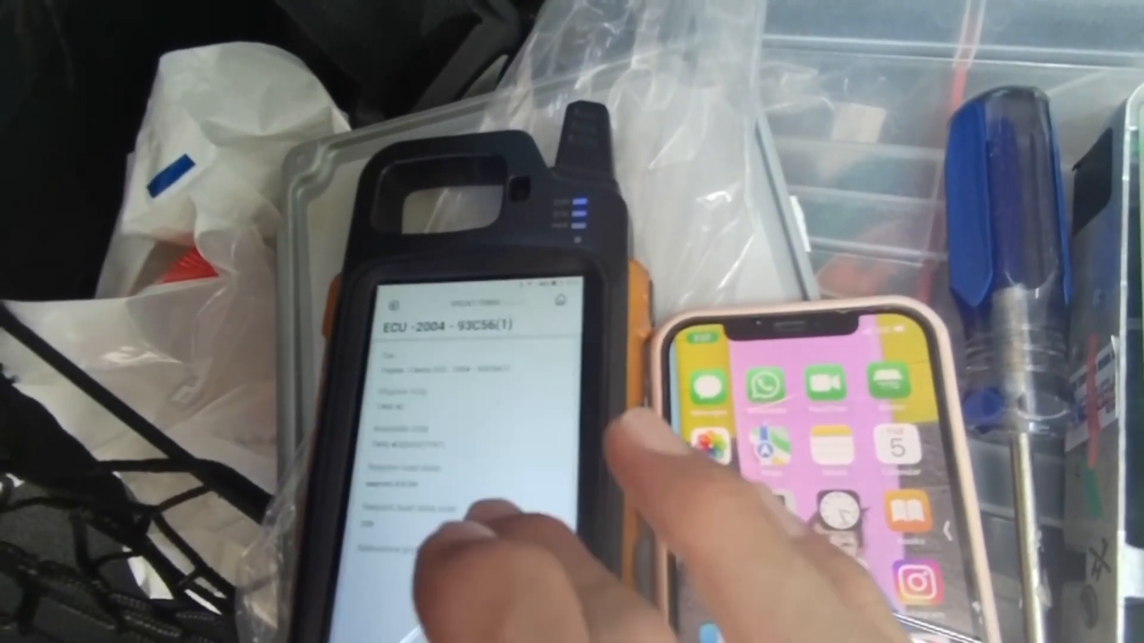